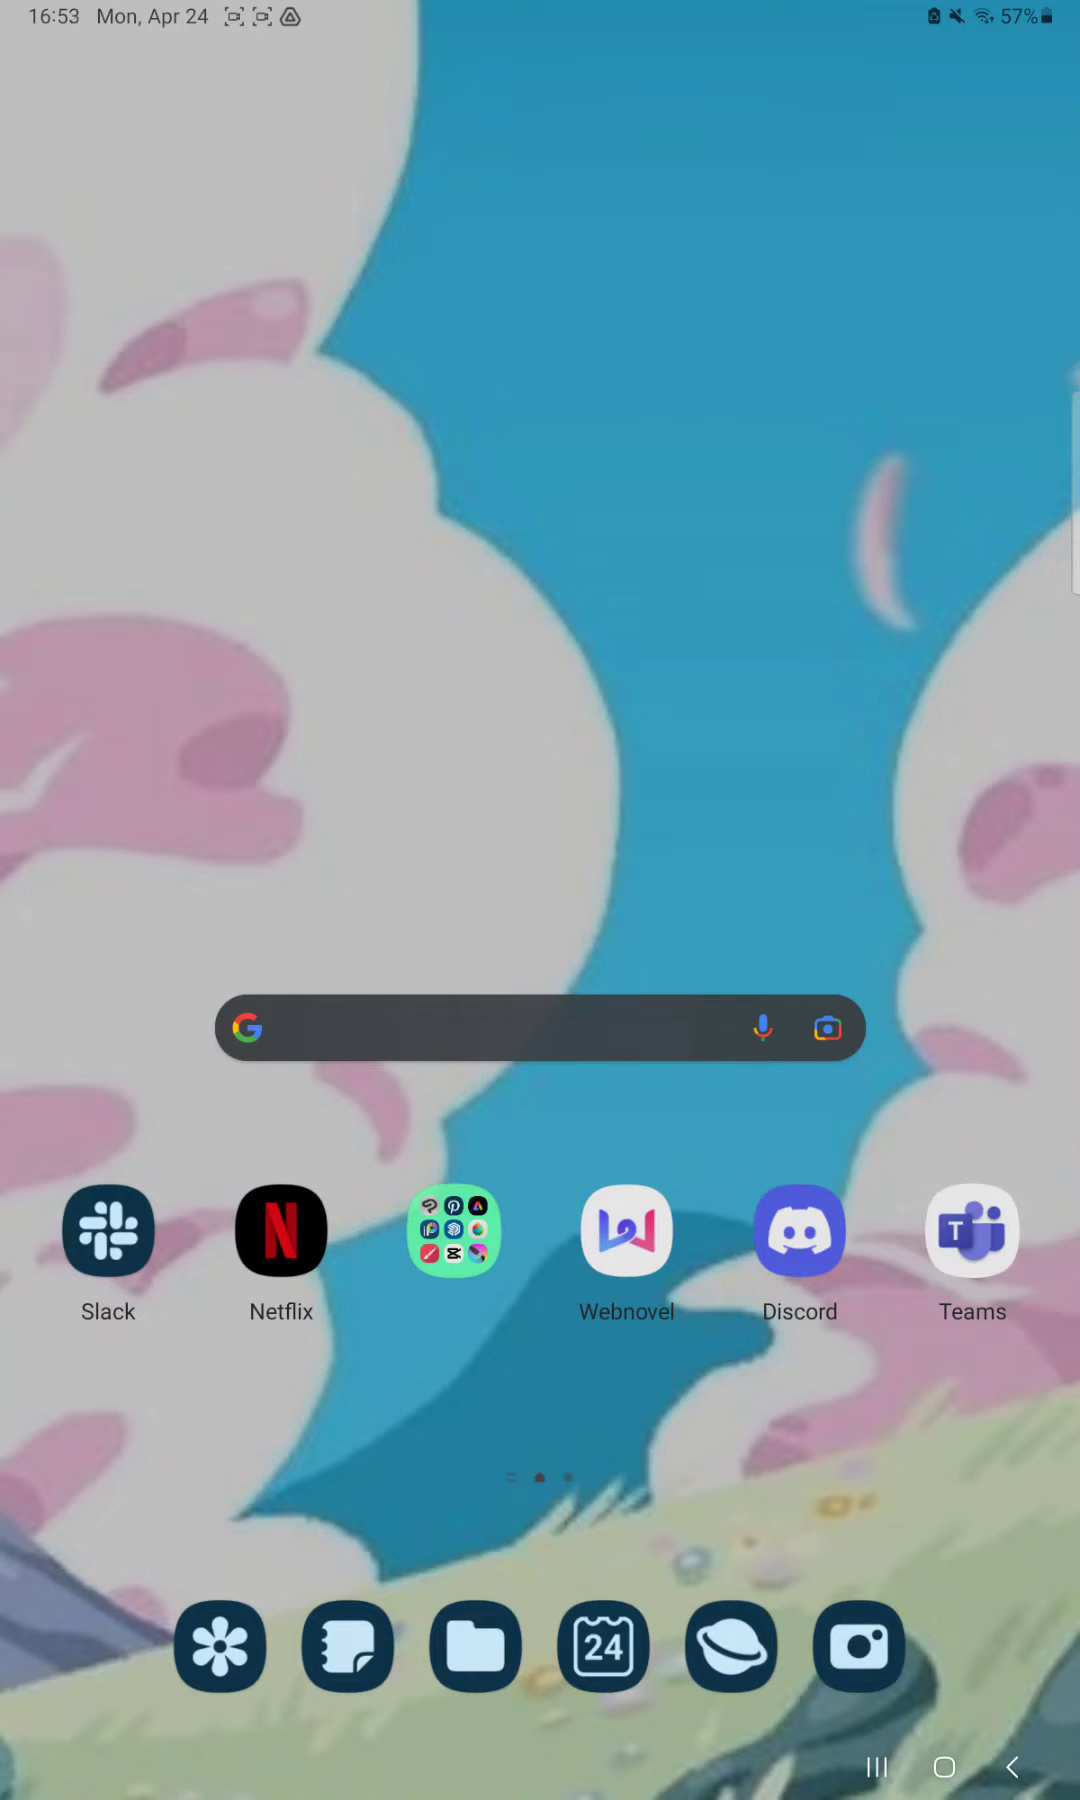
Launch the Webnovel app from the Android home screen
click(626, 1231)
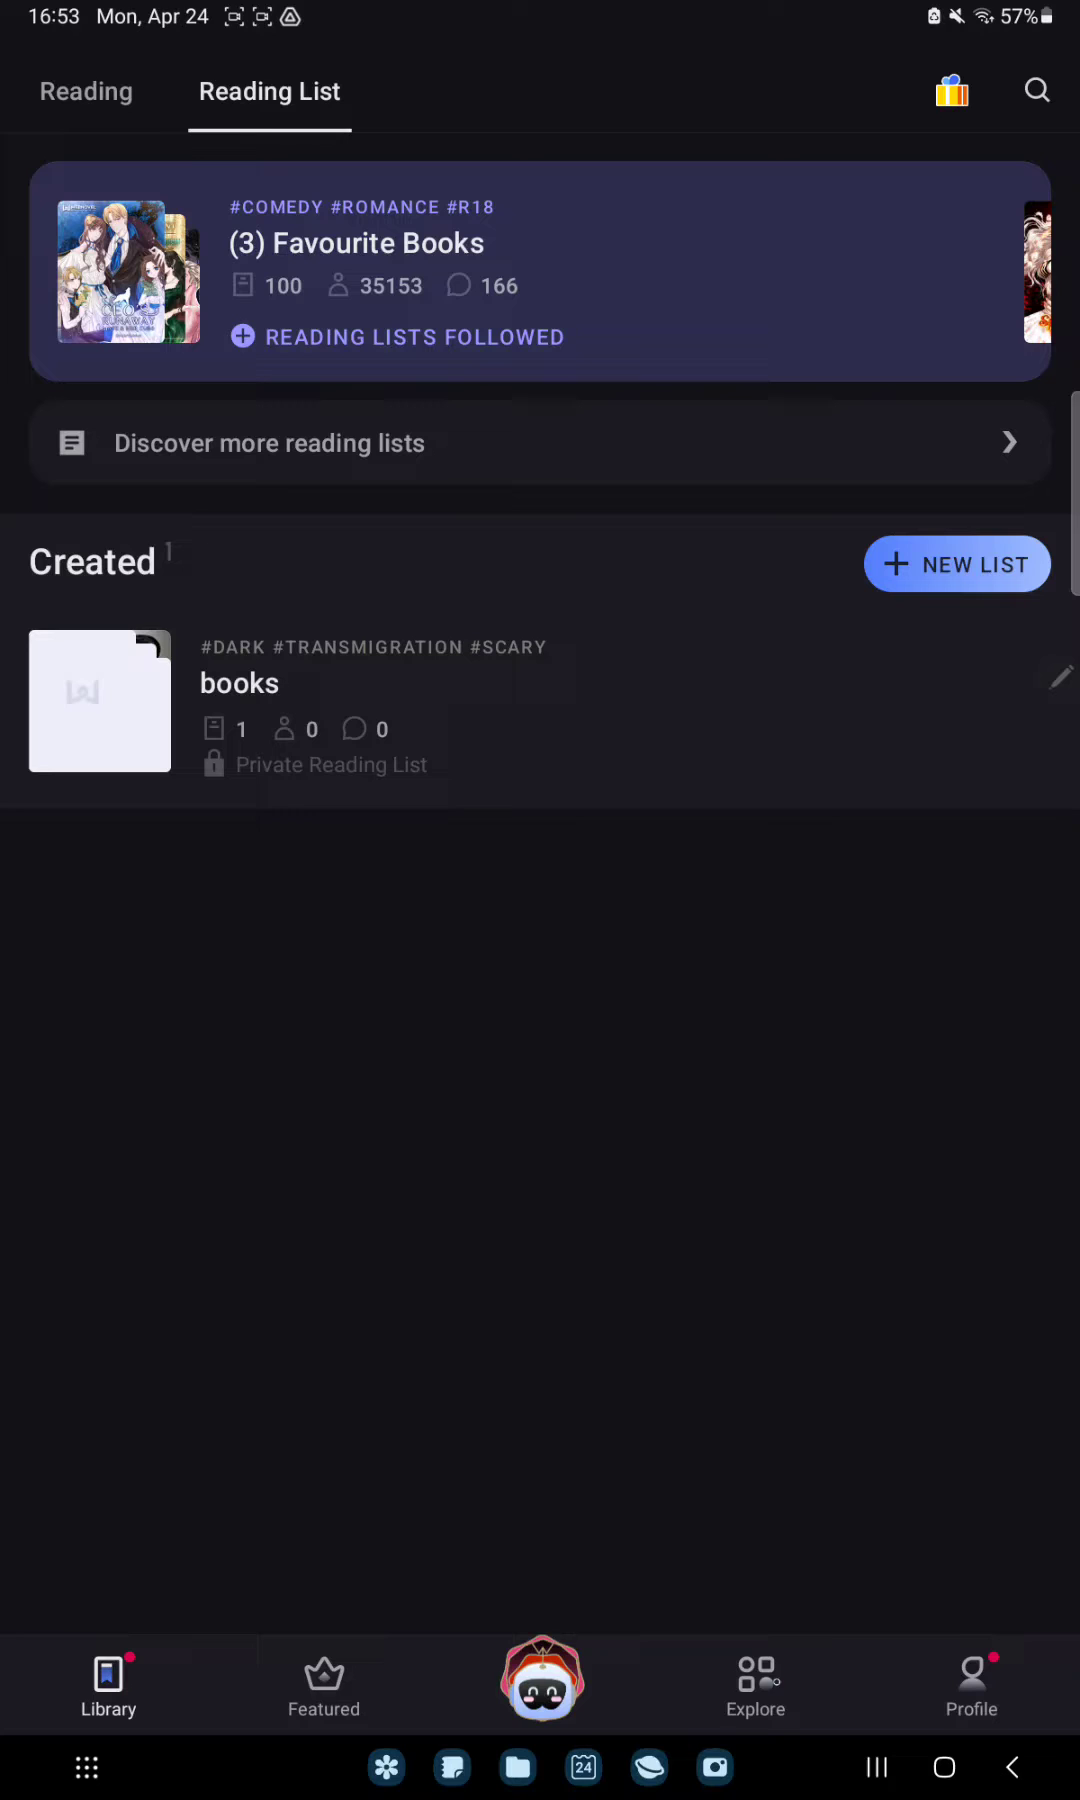
Open the Profile tab and enter the Edit Profile screen
click(971, 1682)
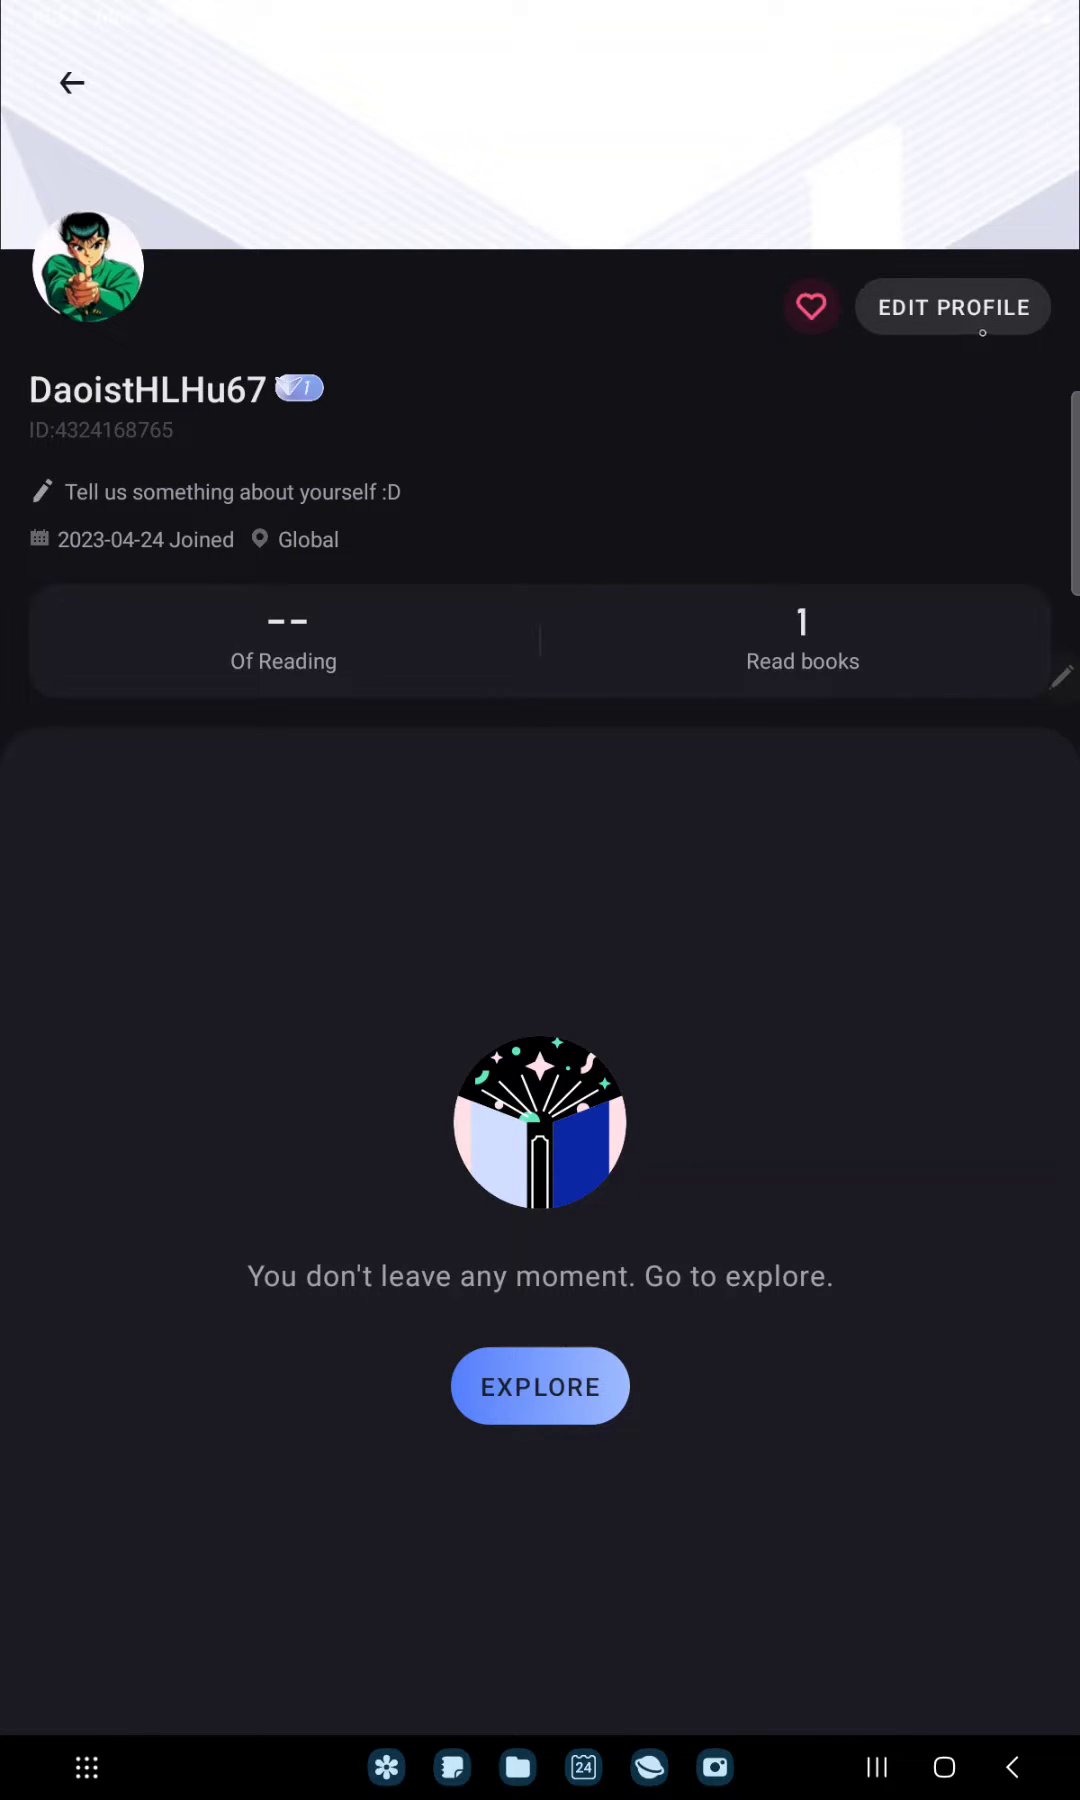
click(952, 306)
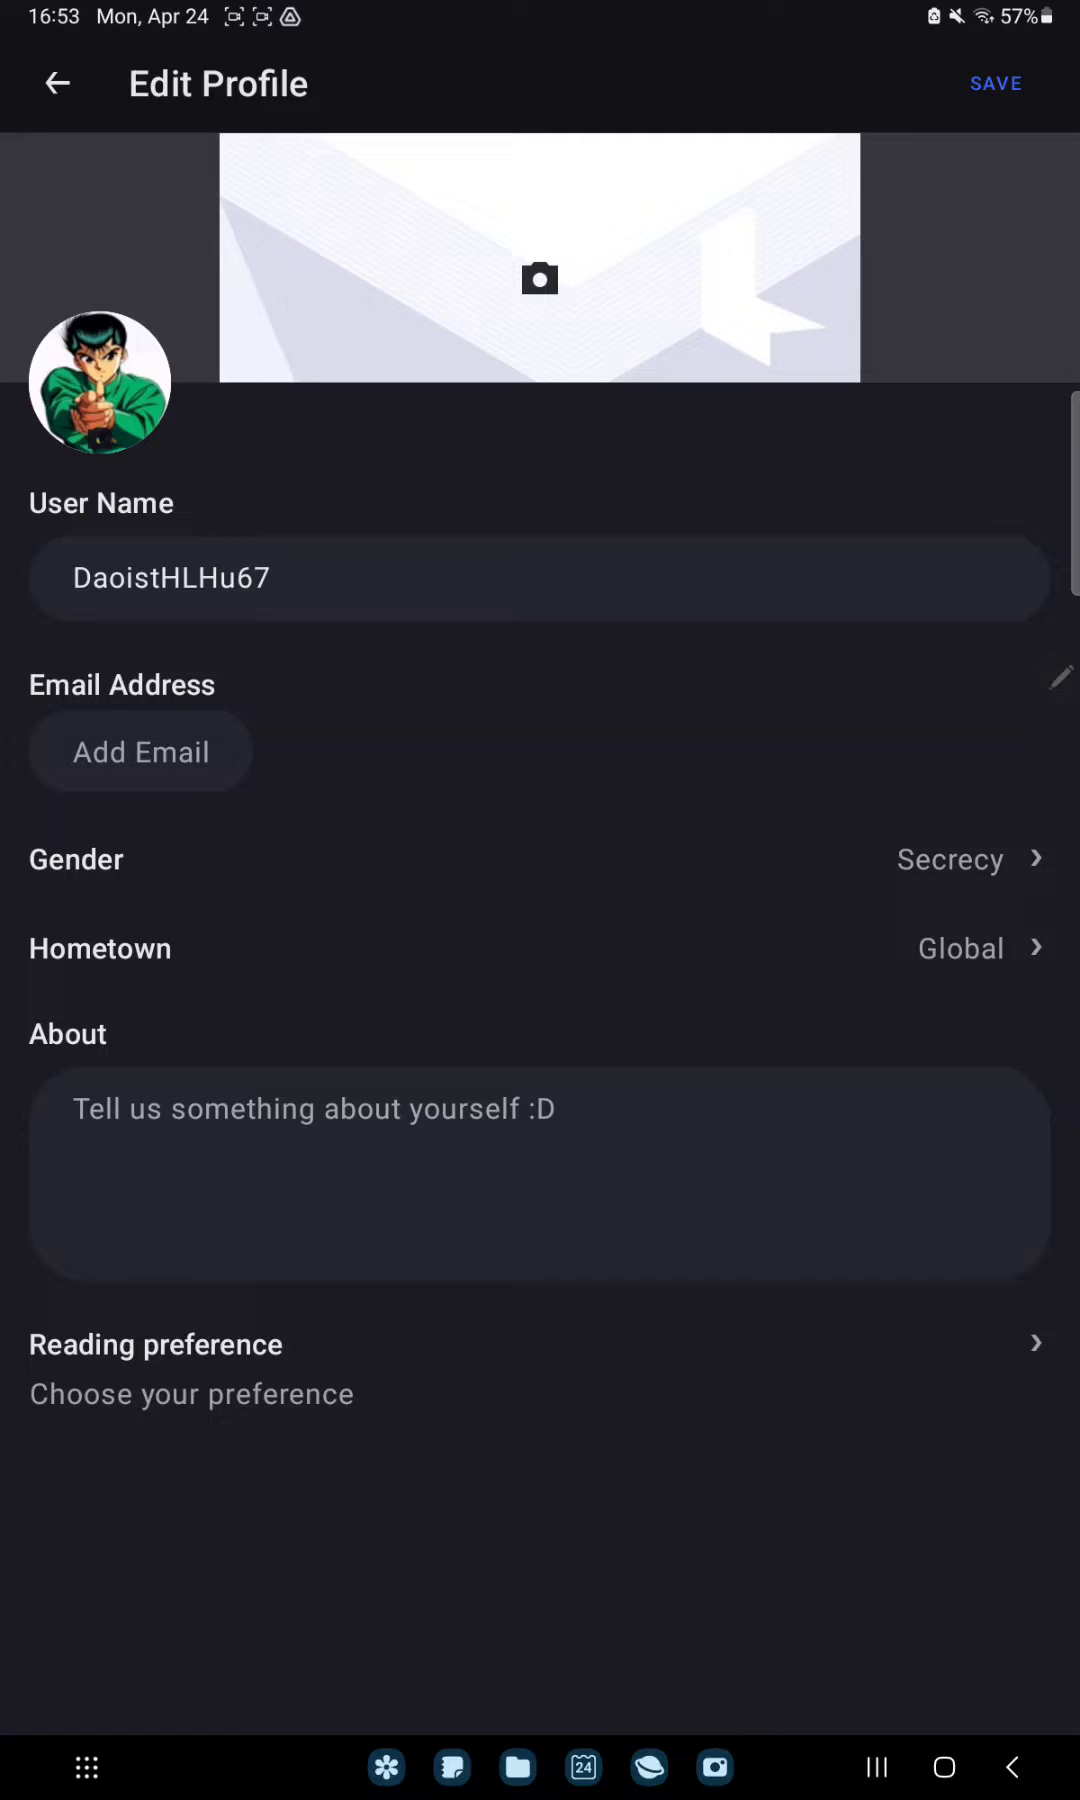
Tap the cover banner's camera icon and choose picking from the gallery
click(538, 280)
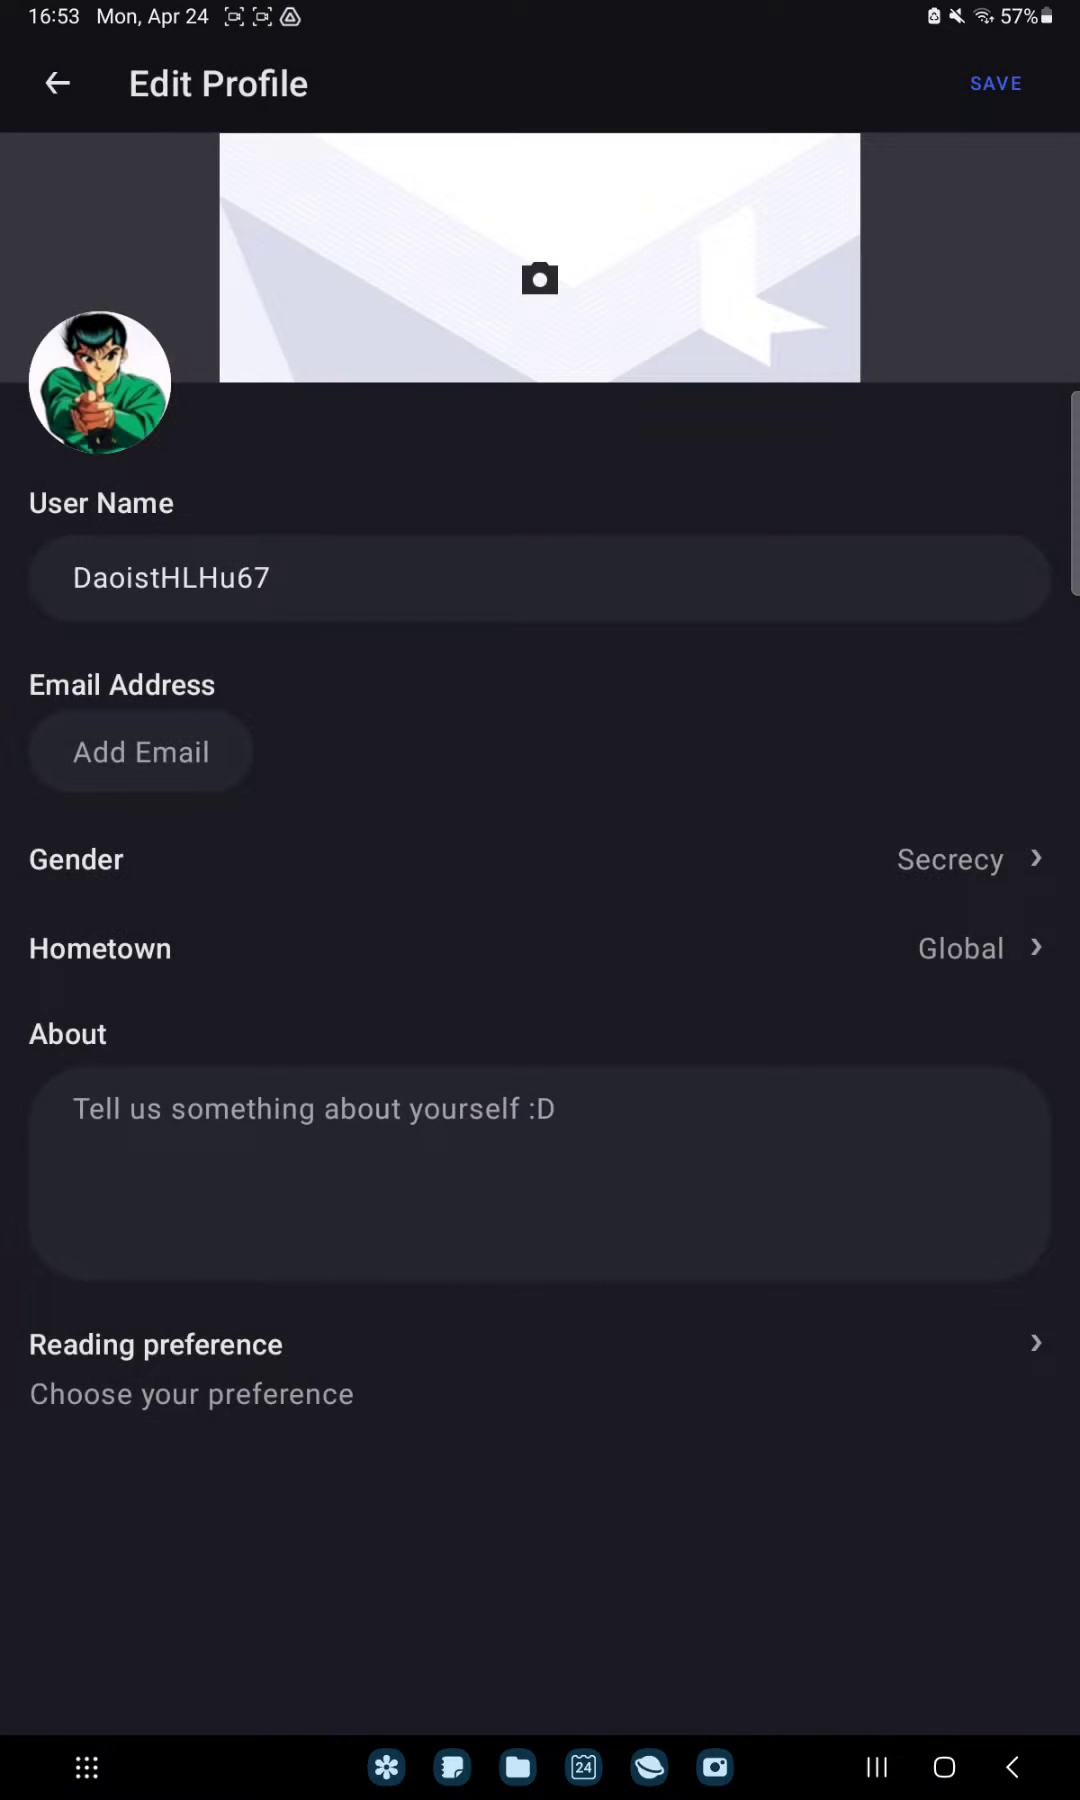
click(539, 280)
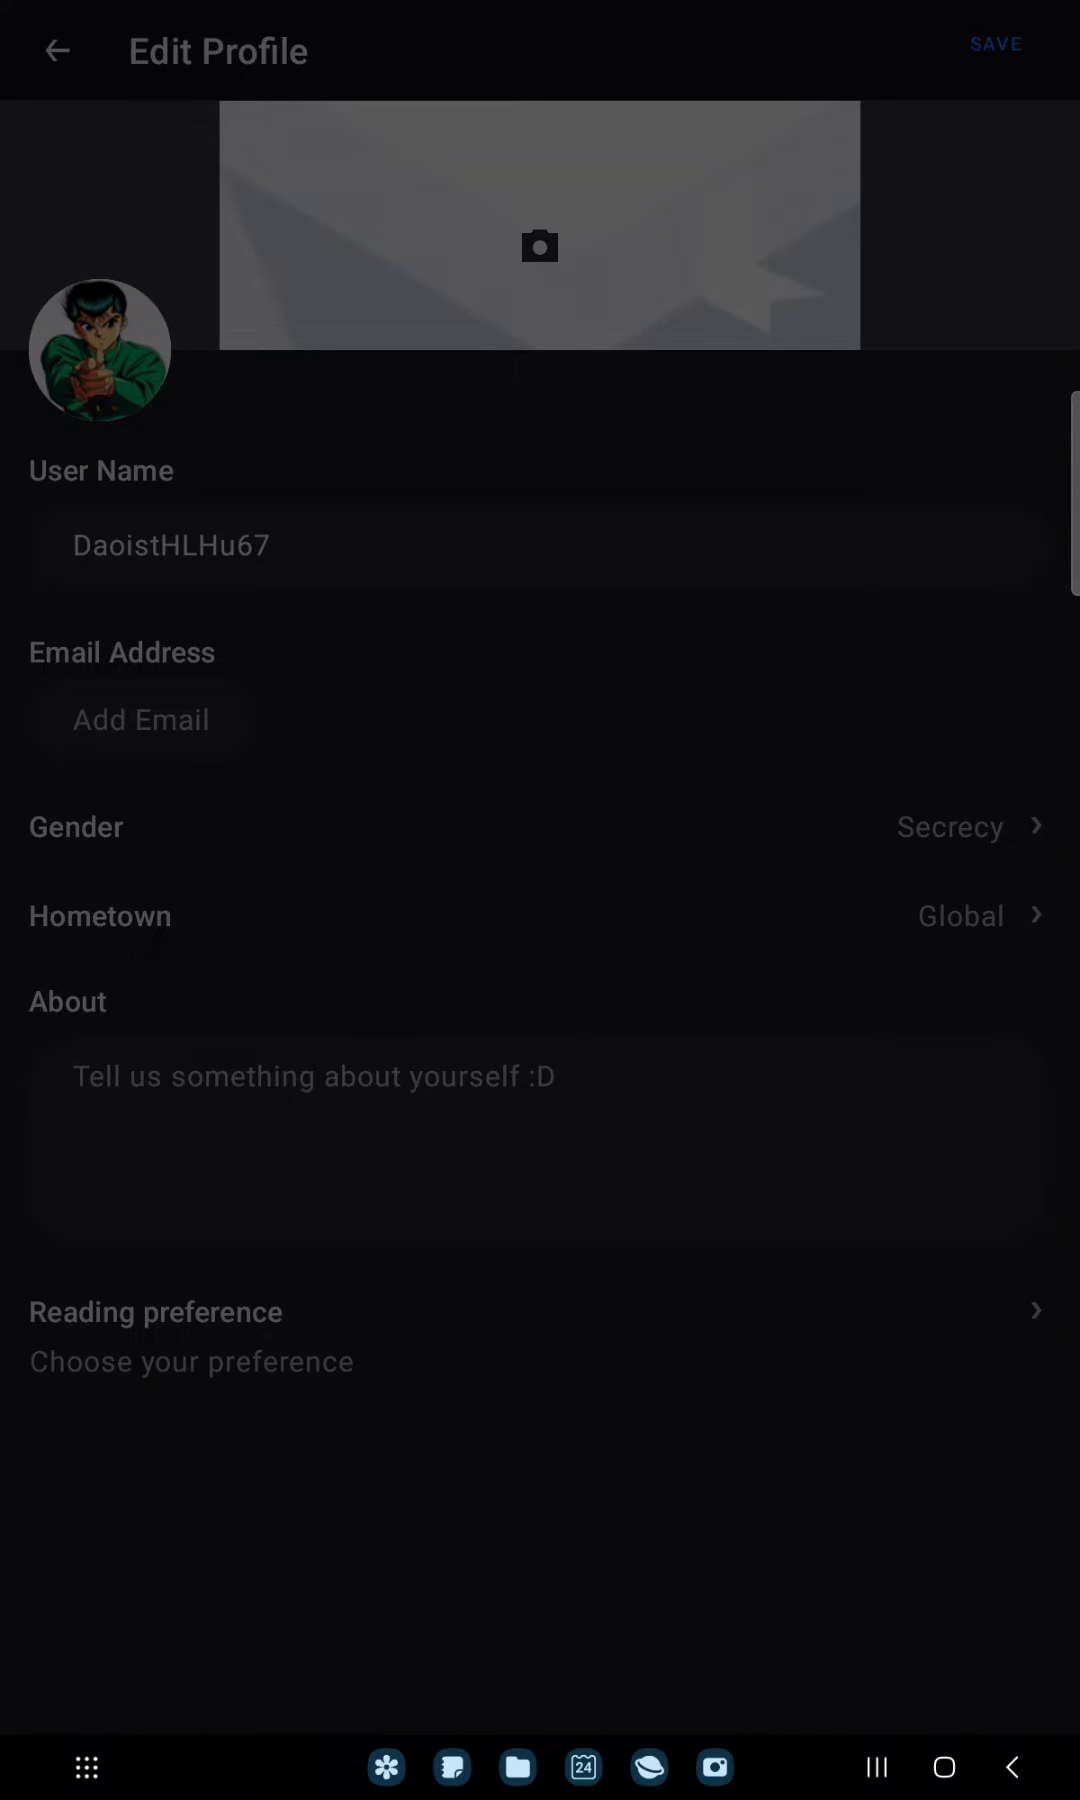
click(539, 245)
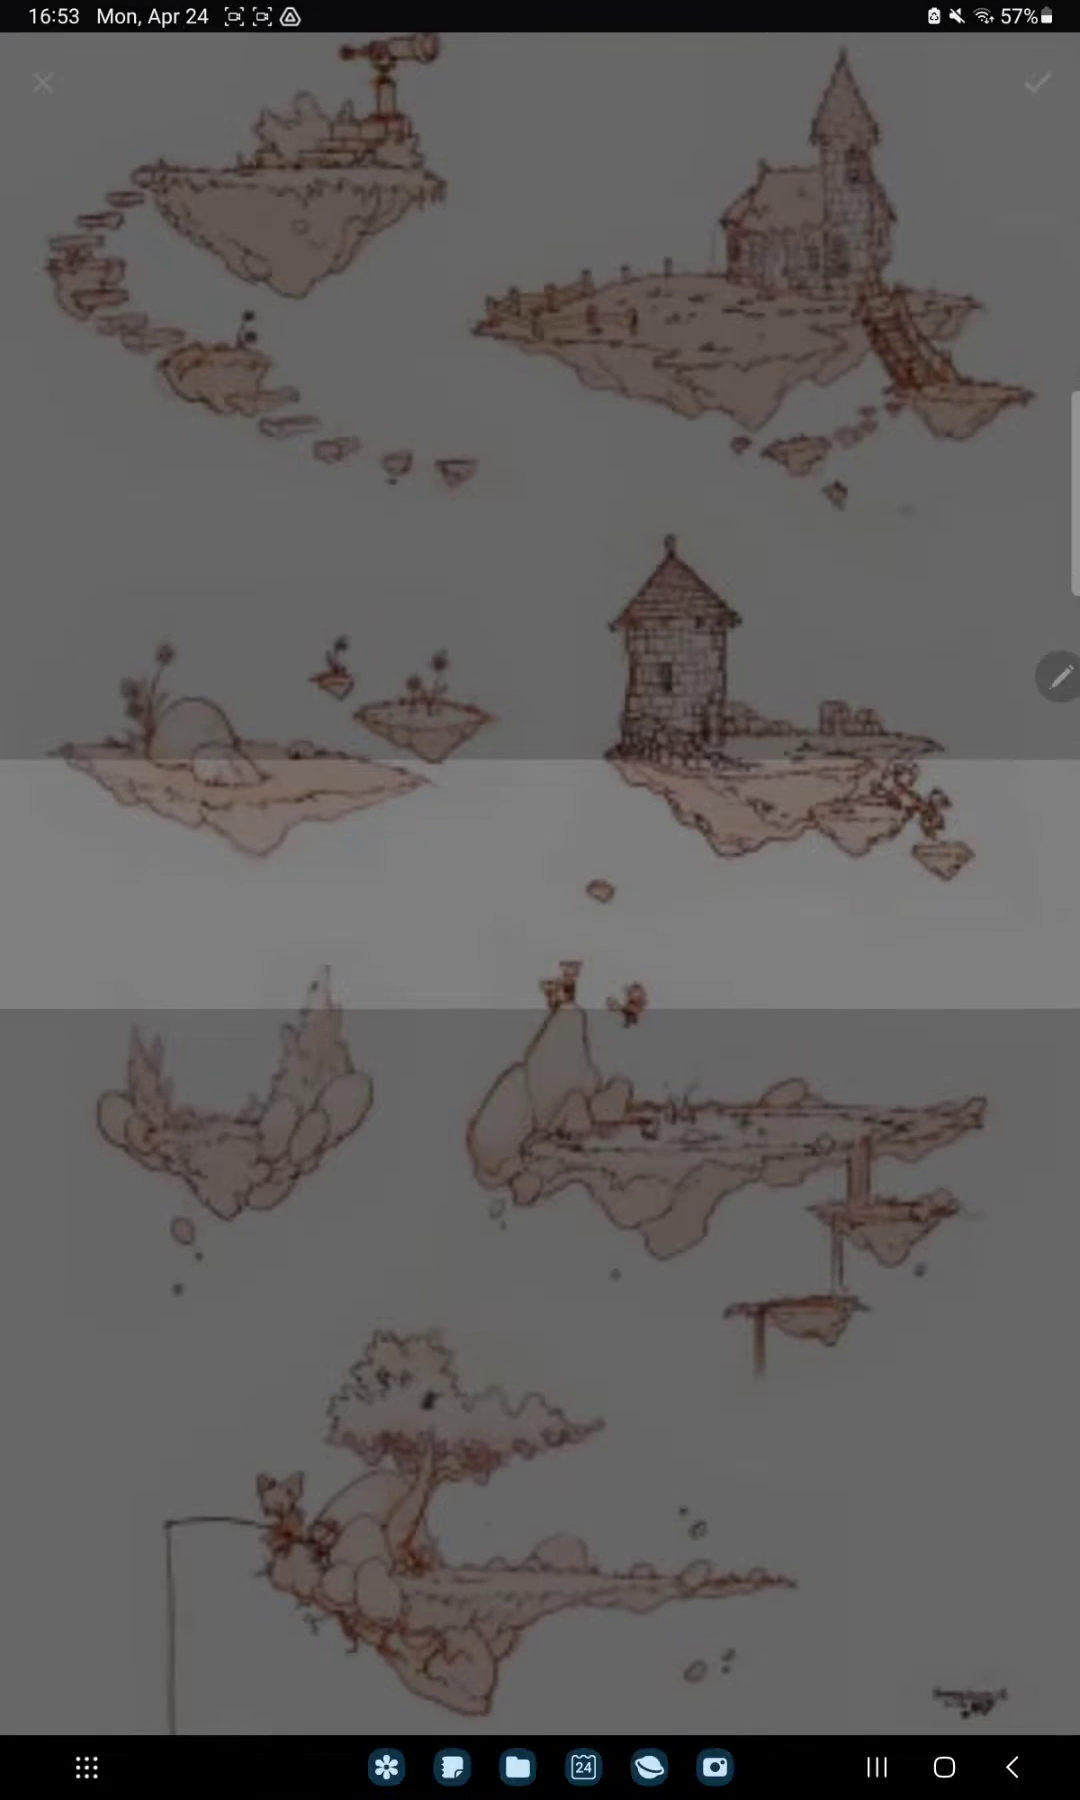
Adjust the floating-islands sketch crop and save the profile with the new cover
scroll(down, 3)
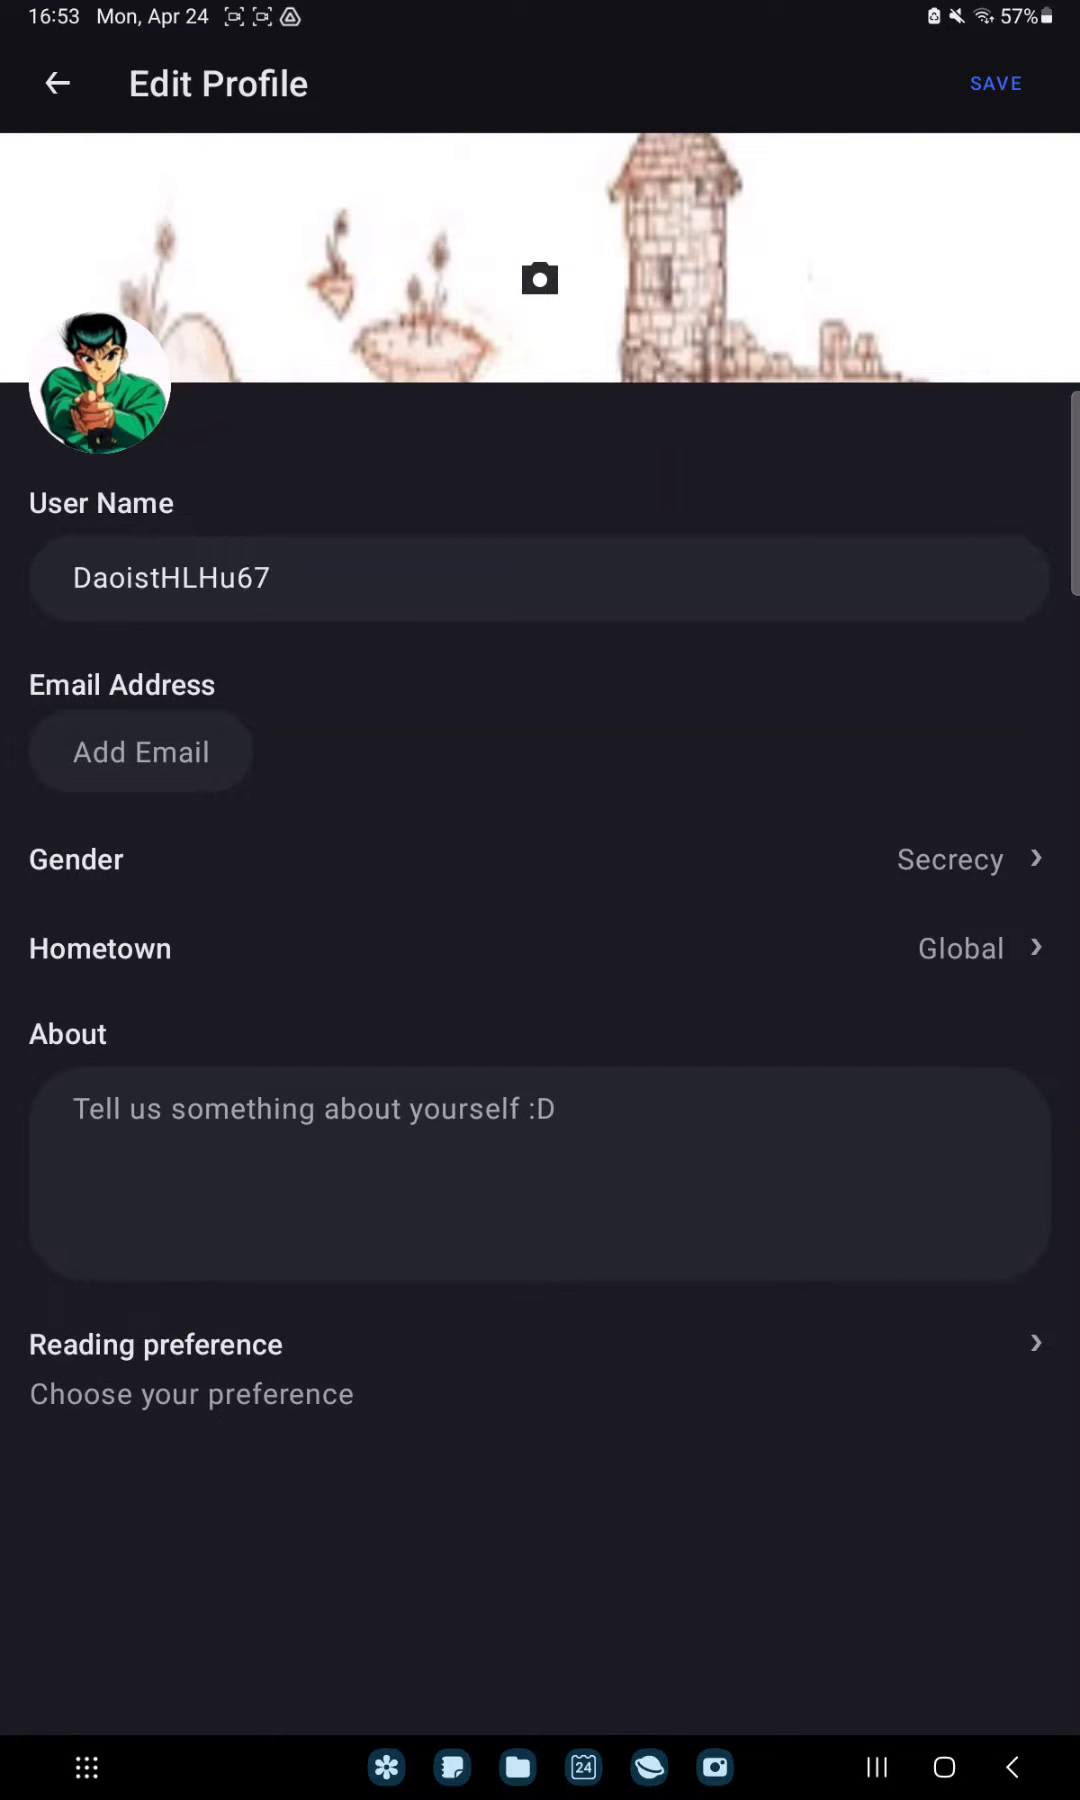
click(996, 84)
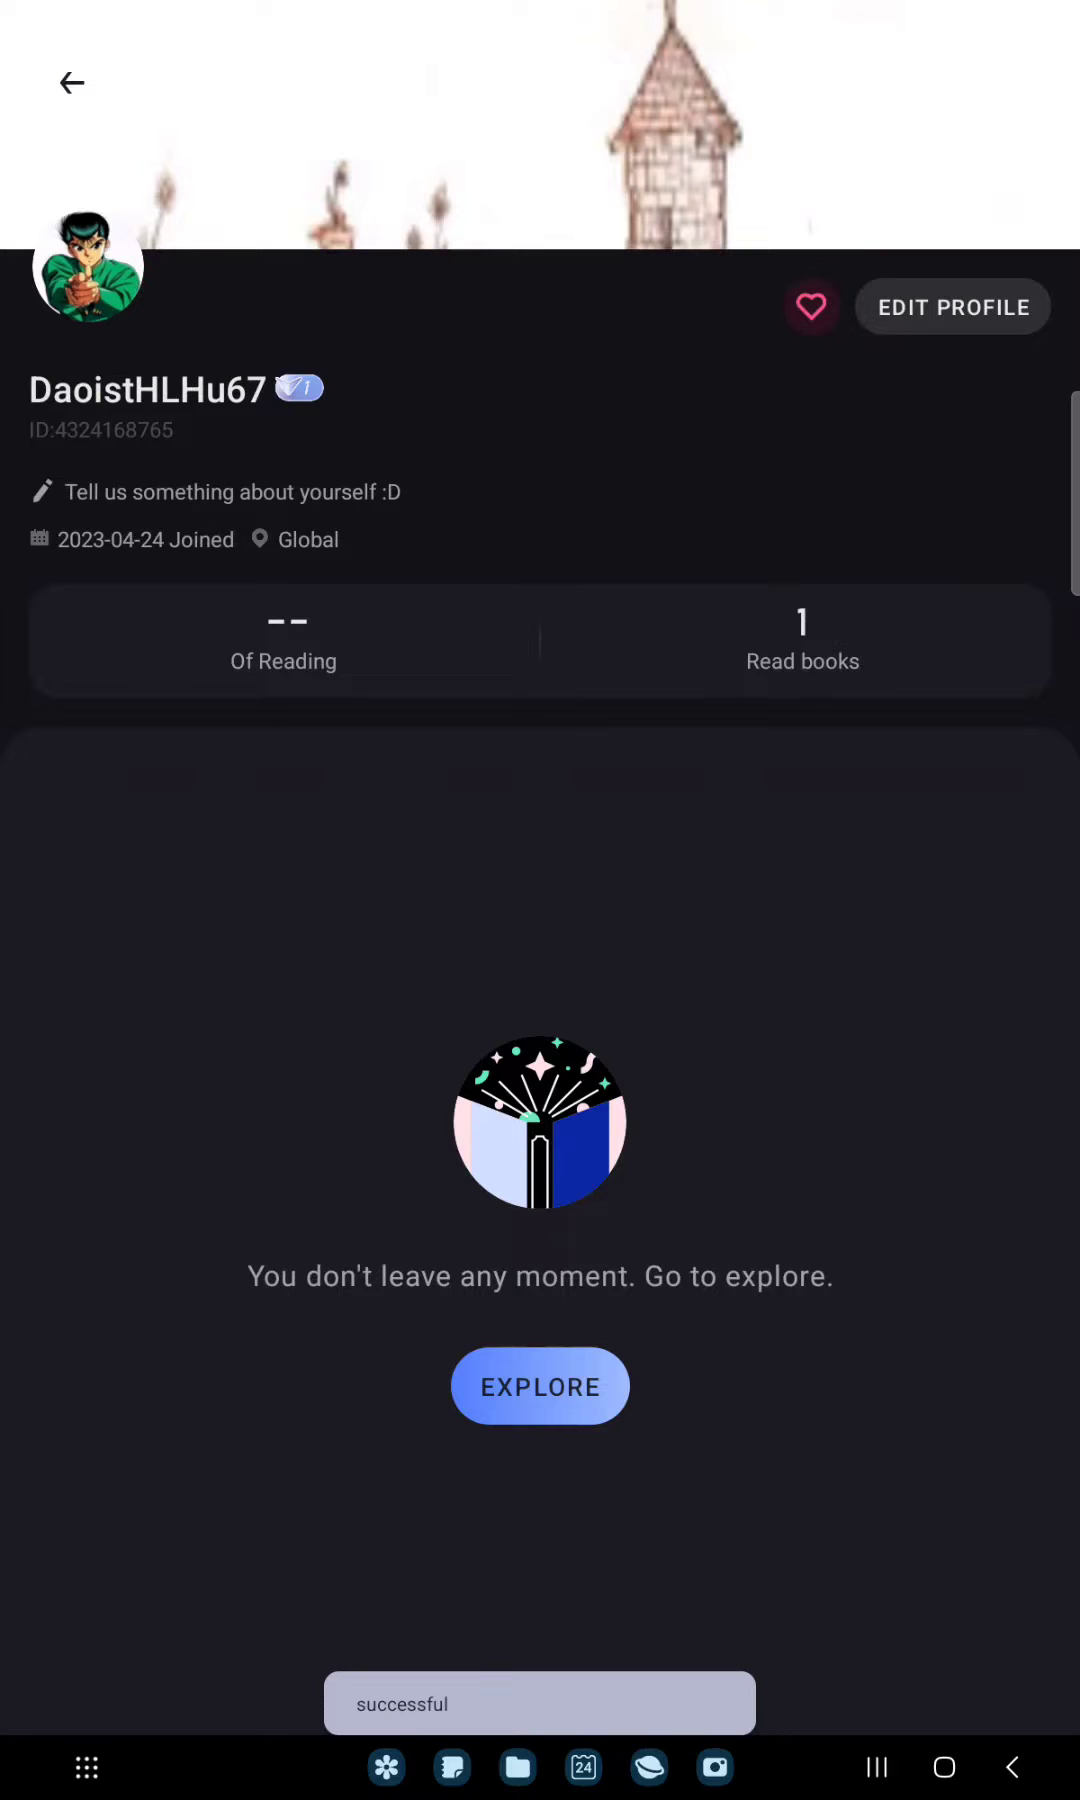